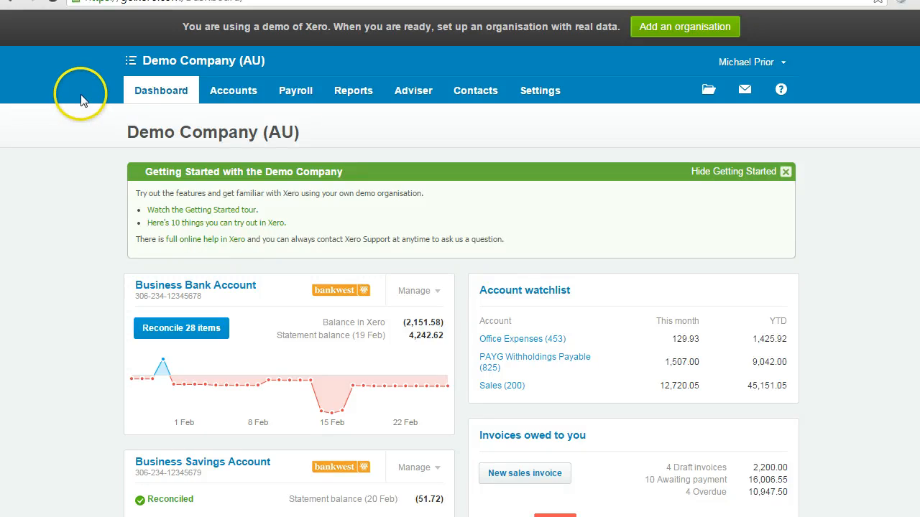
{"action": "mouse_move", "coordinate": [83, 101]}
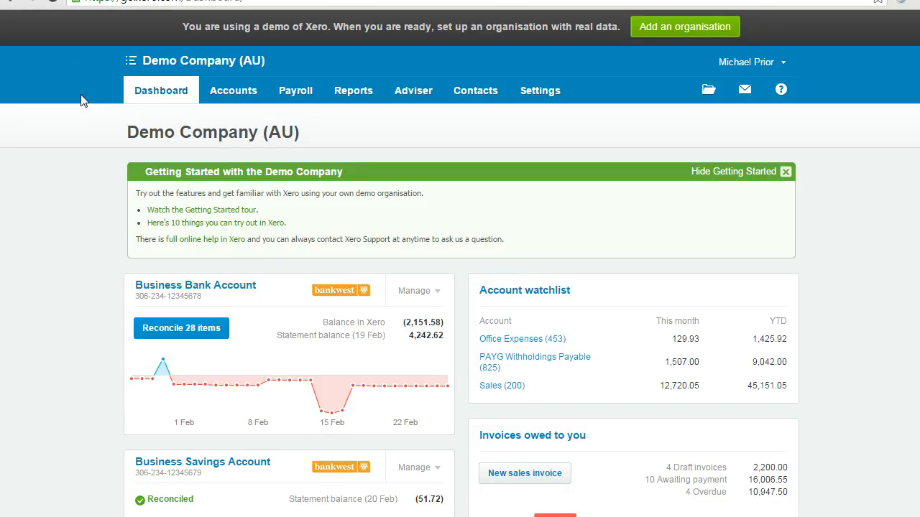
{"action": "mouse_move", "coordinate": [114, 152]}
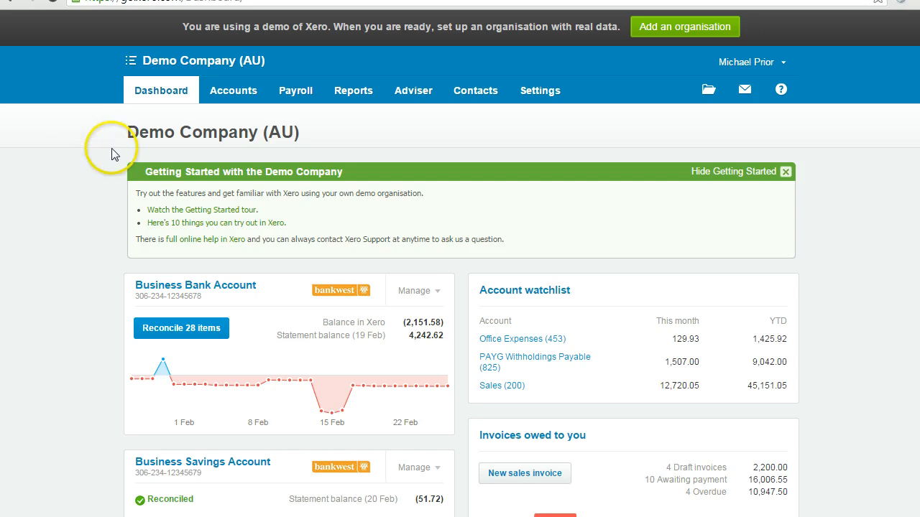
{"action": "mouse_move", "coordinate": [112, 152]}
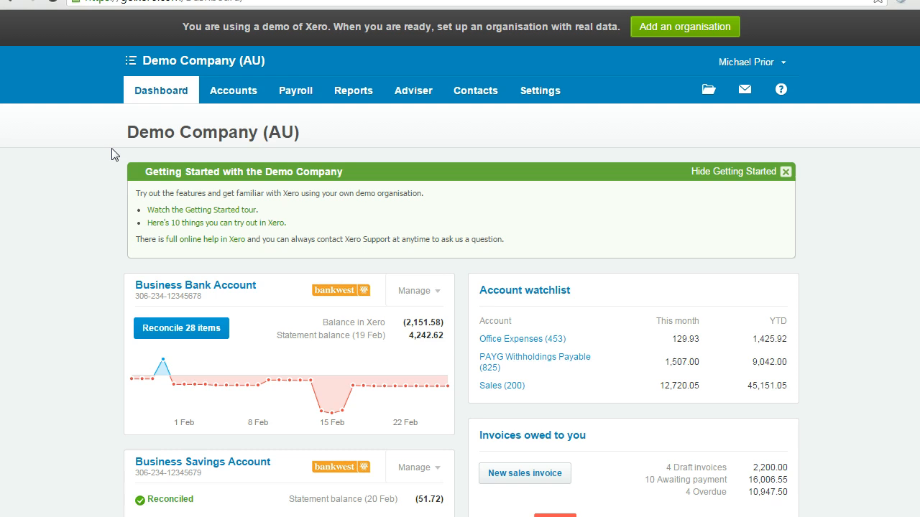
{"action": "mouse_move", "coordinate": [227, 170]}
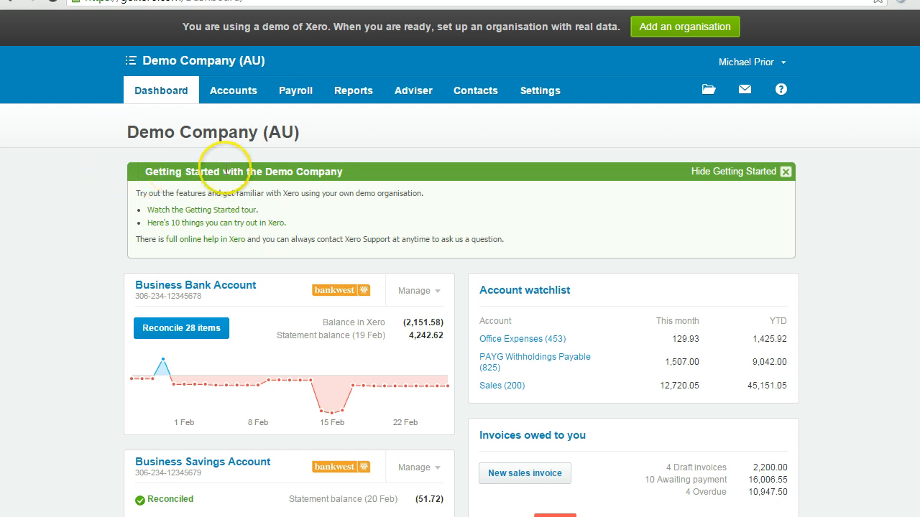
{"action": "mouse_move", "coordinate": [373, 175]}
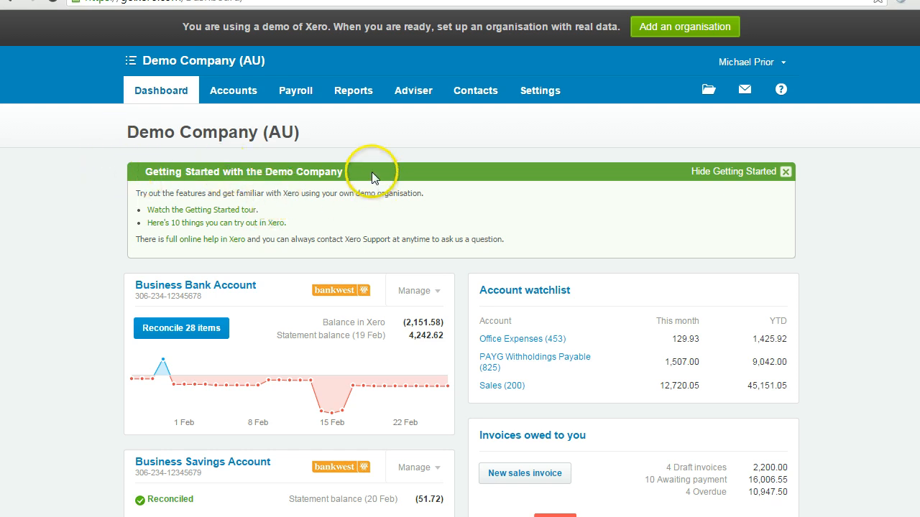
{"action": "mouse_move", "coordinate": [354, 129]}
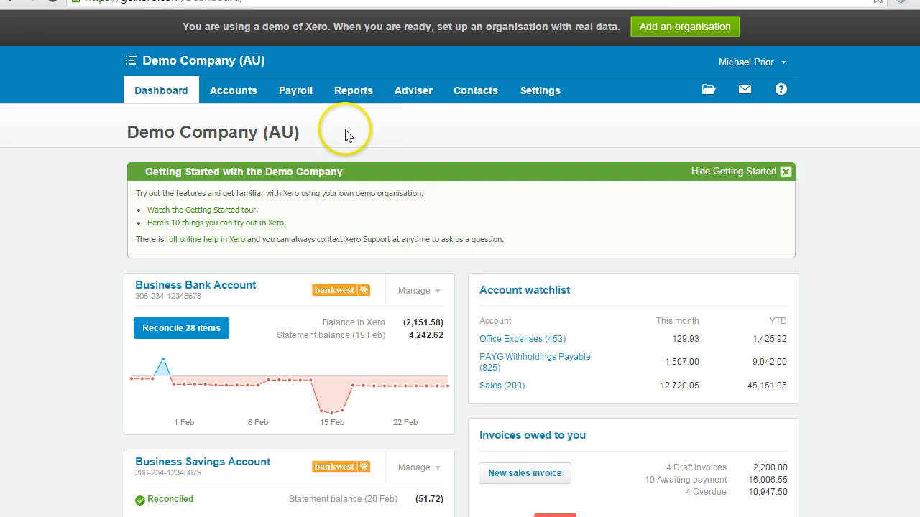
Step: Bring up the Balance Sheet report from the Reports menu
{"action": "left_click", "coordinate": [354, 89]}
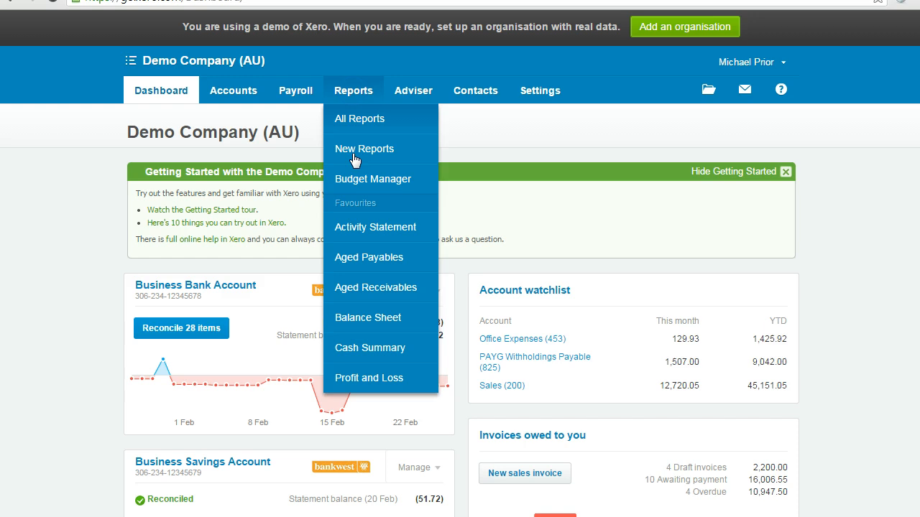
{"action": "left_click", "coordinate": [383, 319]}
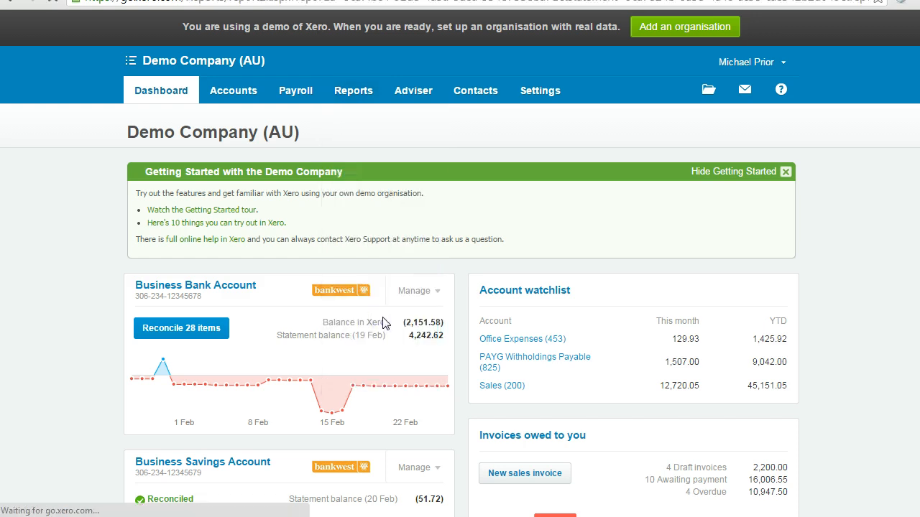
{"action": "left_click", "coordinate": [353, 89]}
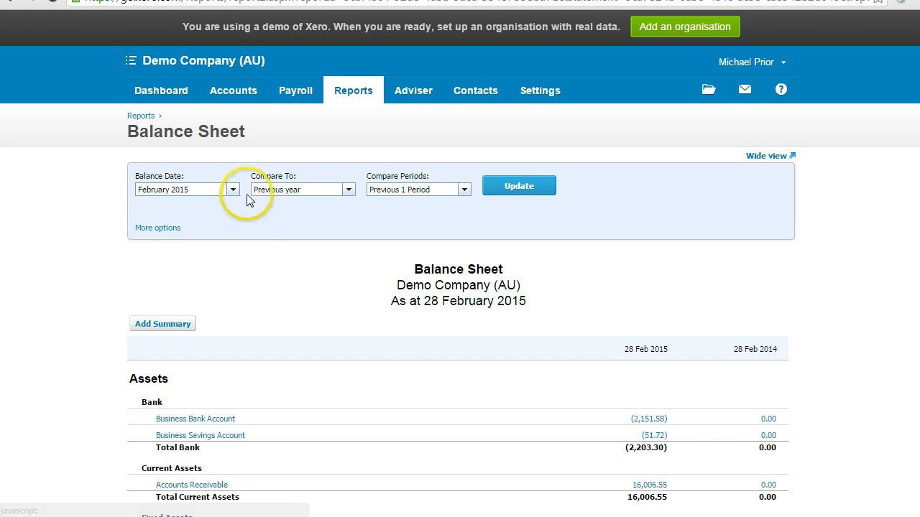
Step: Show the balance sheet as at December 2014 compared with the previous year
{"action": "left_click", "coordinate": [233, 190]}
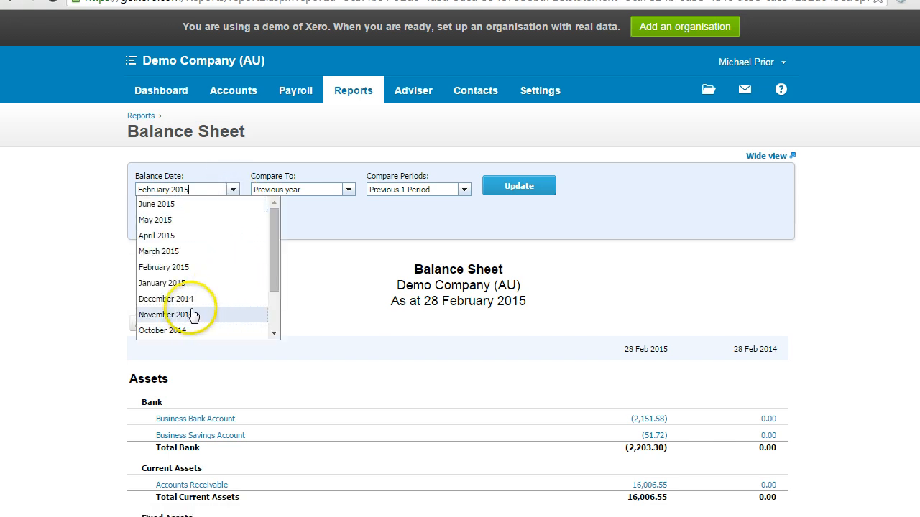
{"action": "mouse_move", "coordinate": [194, 299]}
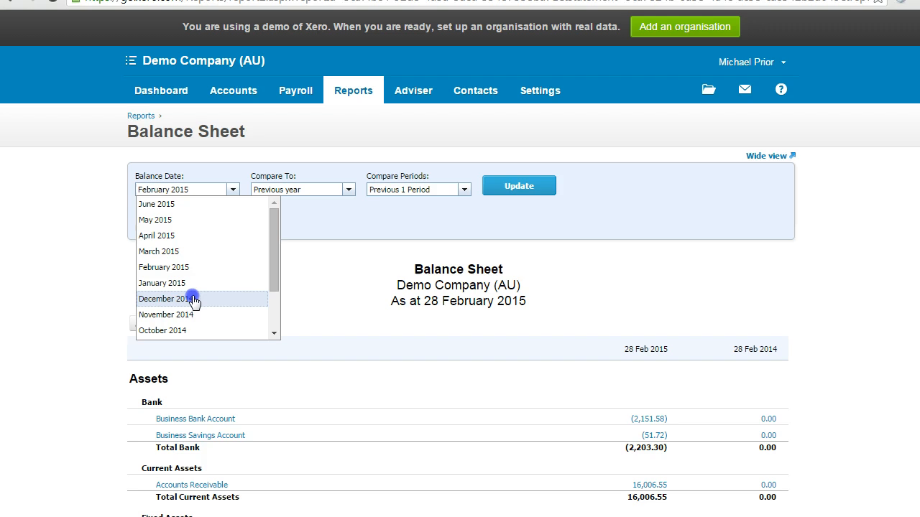
{"action": "left_click", "coordinate": [175, 299]}
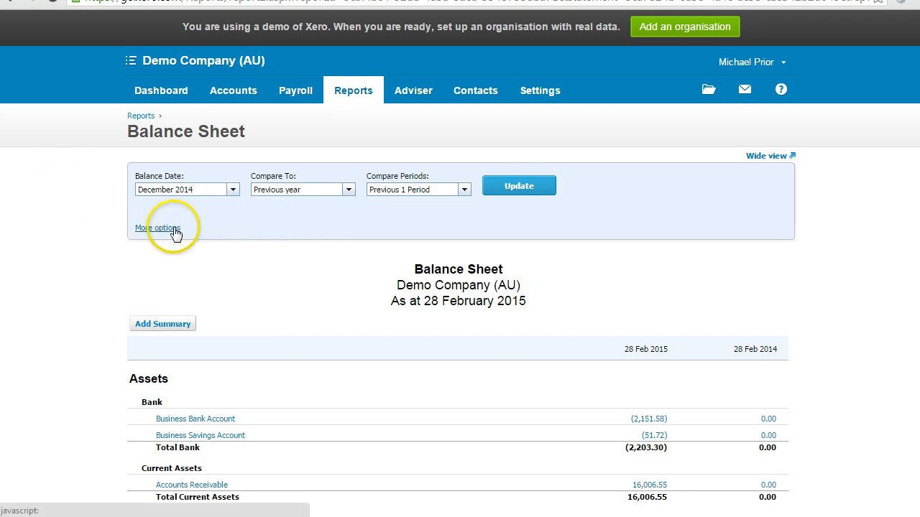
{"action": "mouse_move", "coordinate": [247, 227]}
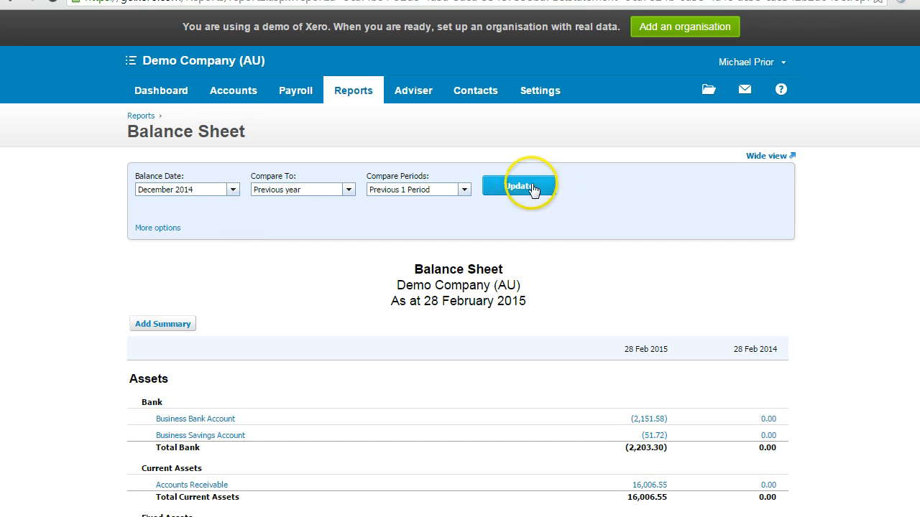
{"action": "left_click", "coordinate": [519, 185]}
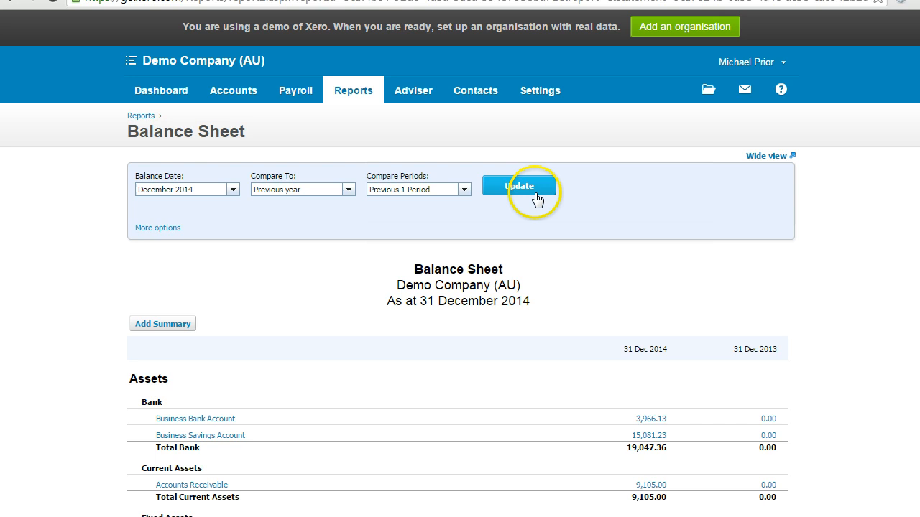
{"action": "scroll", "scroll_direction": "down", "scroll_amount": 3}
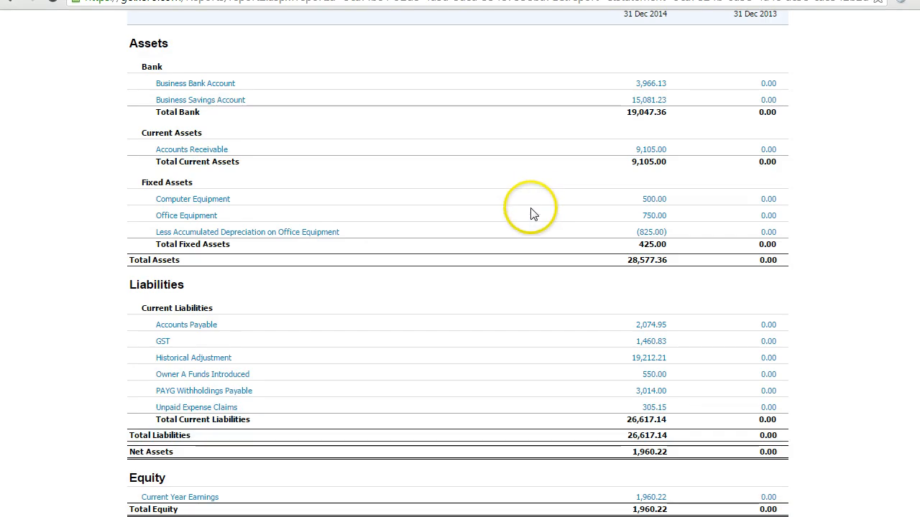
{"action": "mouse_move", "coordinate": [172, 397]}
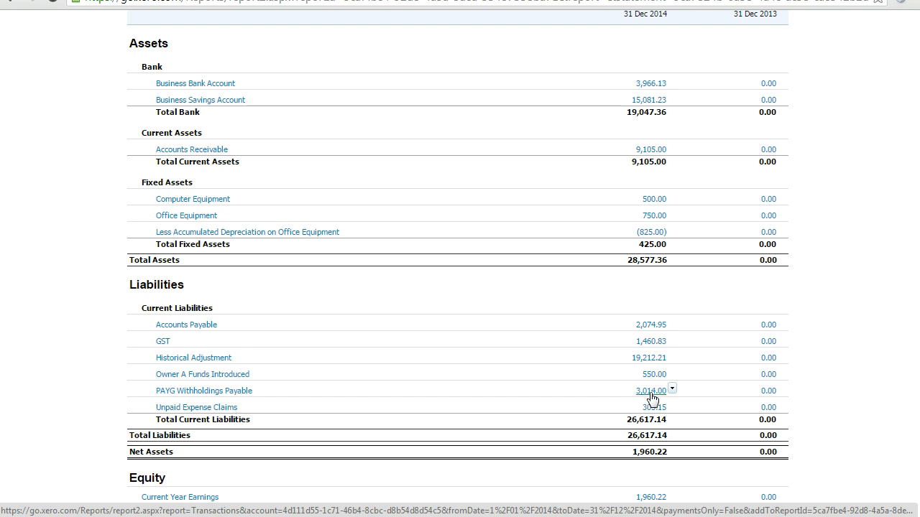
{"action": "scroll", "scroll_direction": "up", "scroll_amount": 3}
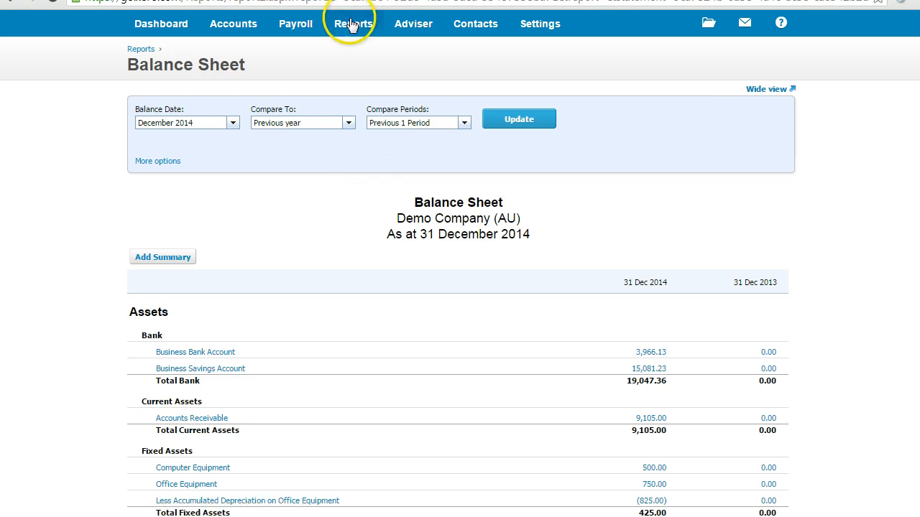
Step: Bring up the Profit & Loss report with its period-comparison settings
{"action": "left_click", "coordinate": [353, 23]}
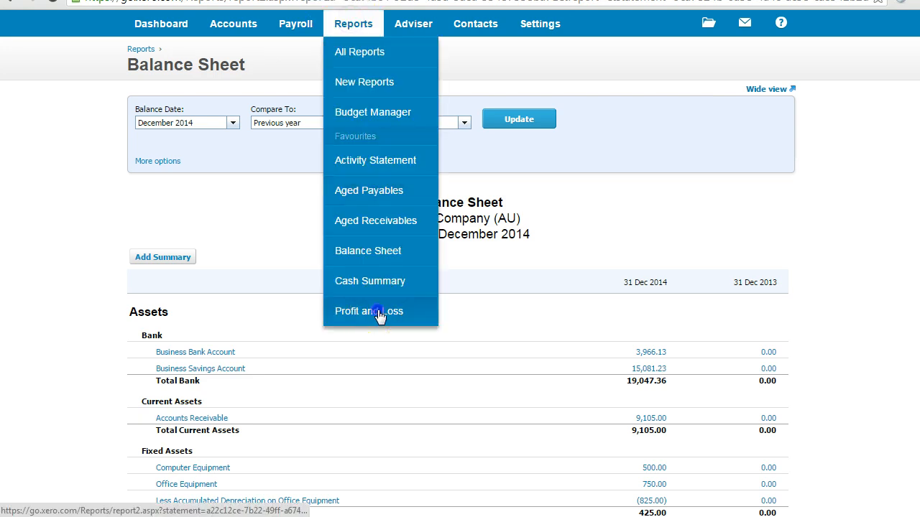
{"action": "left_click", "coordinate": [368, 311]}
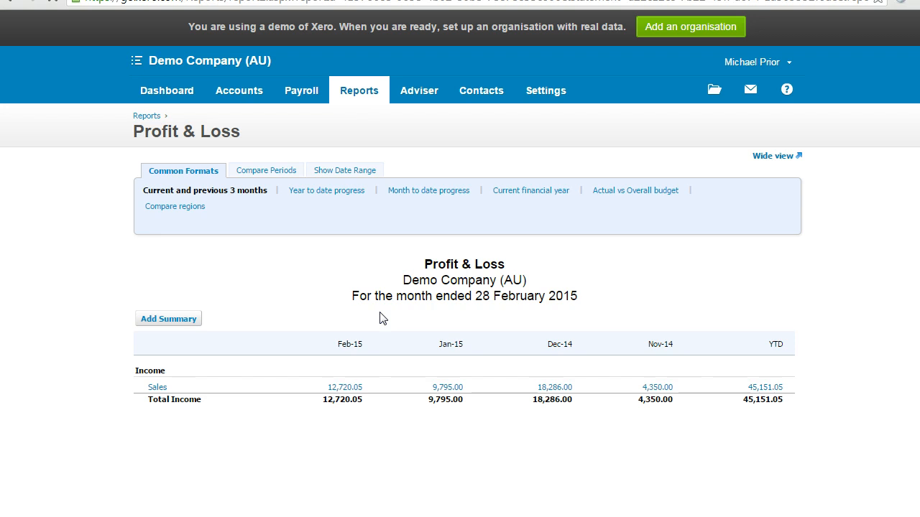
{"action": "left_click", "coordinate": [266, 170]}
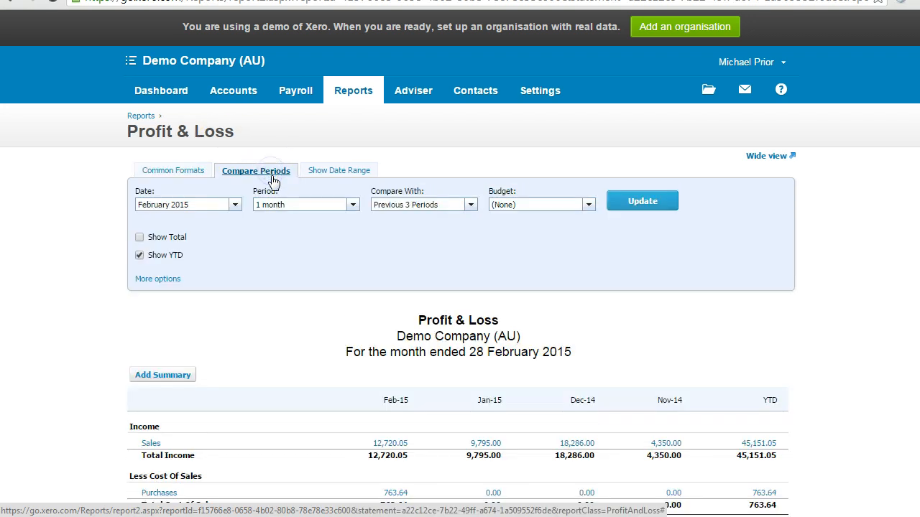
Step: Set the date to December 2014, compare with the previous 2 periods, on an accrual basis
{"action": "left_click", "coordinate": [234, 204]}
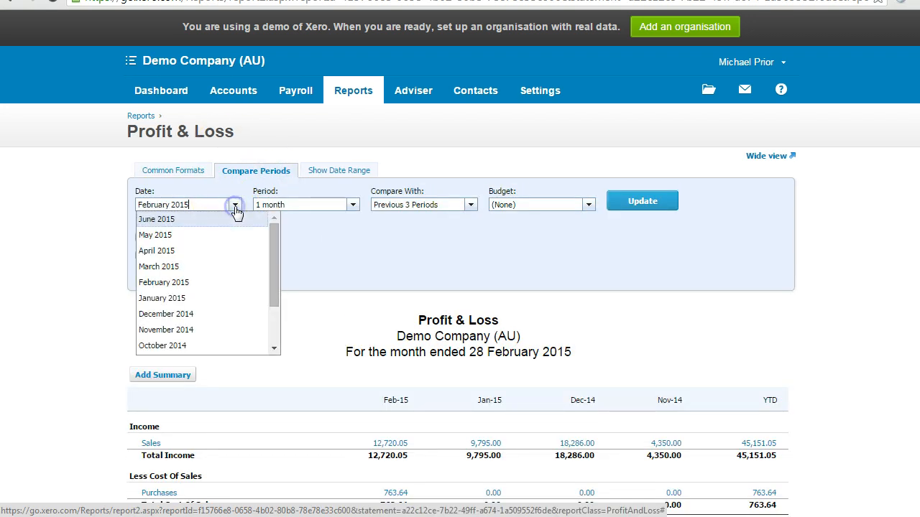
{"action": "left_click", "coordinate": [167, 313]}
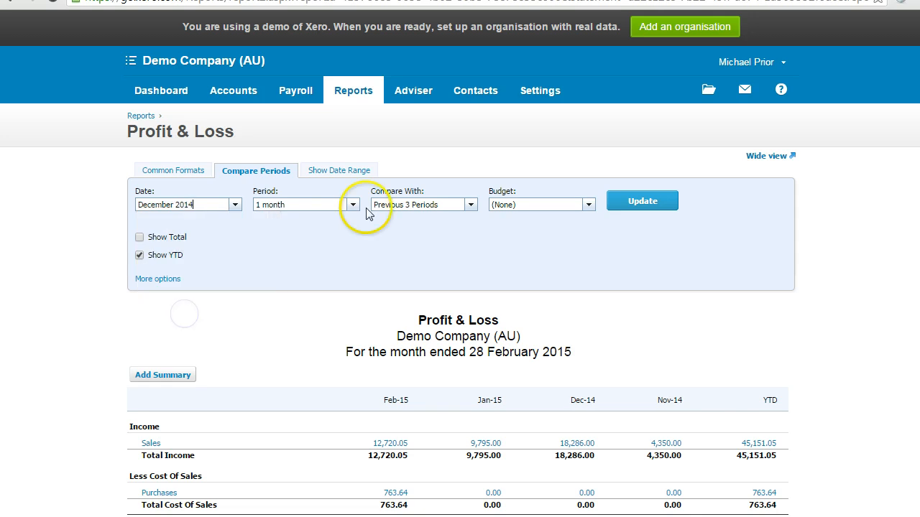
{"action": "mouse_move", "coordinate": [472, 208]}
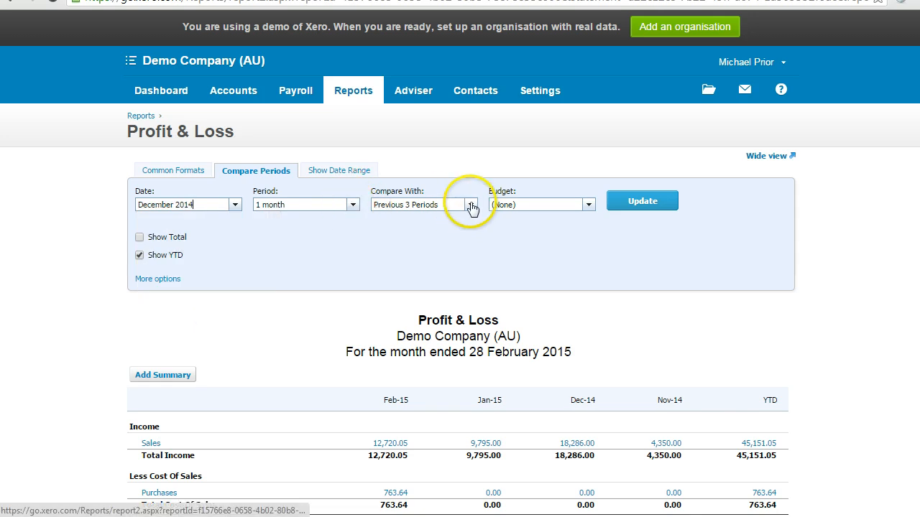
{"action": "left_click", "coordinate": [472, 204]}
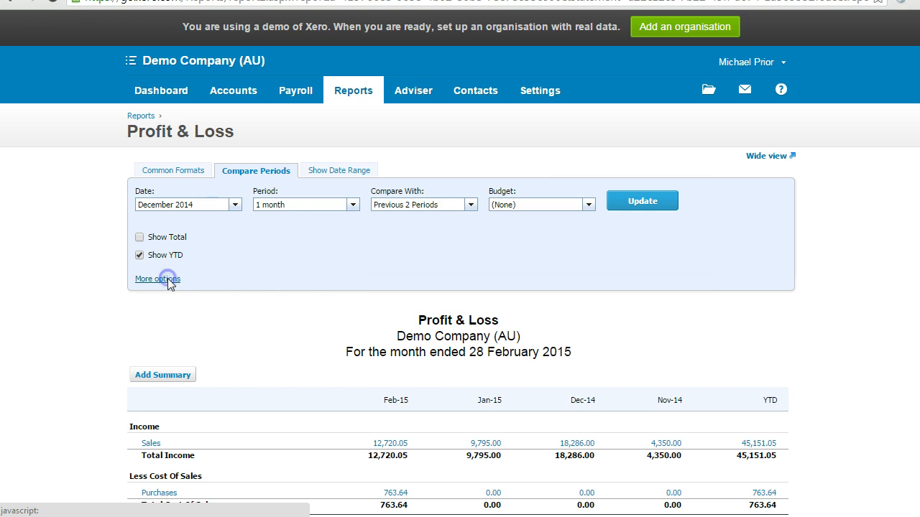
{"action": "left_click", "coordinate": [157, 279]}
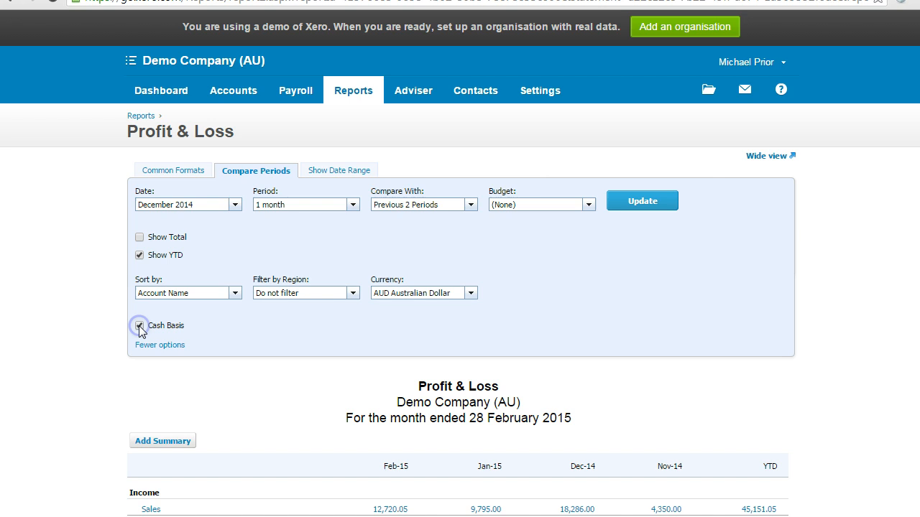
{"action": "left_click", "coordinate": [138, 324]}
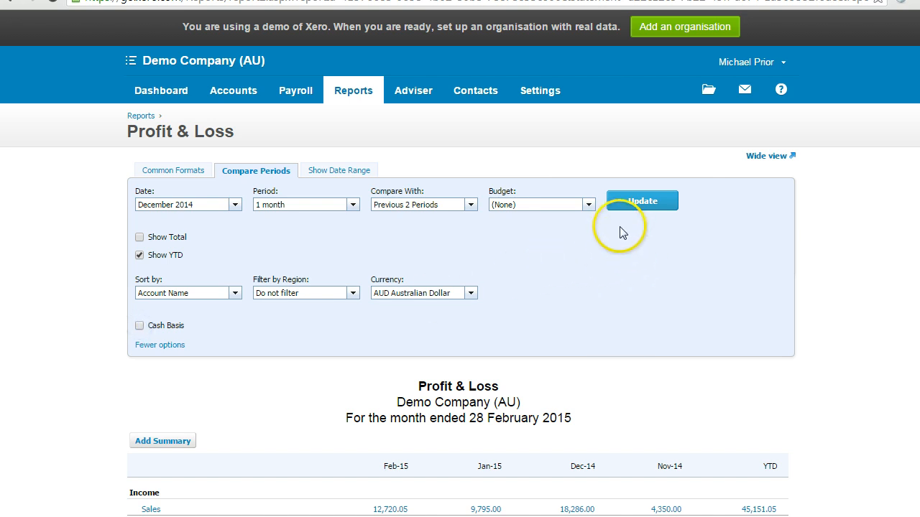
{"action": "mouse_move", "coordinate": [641, 201]}
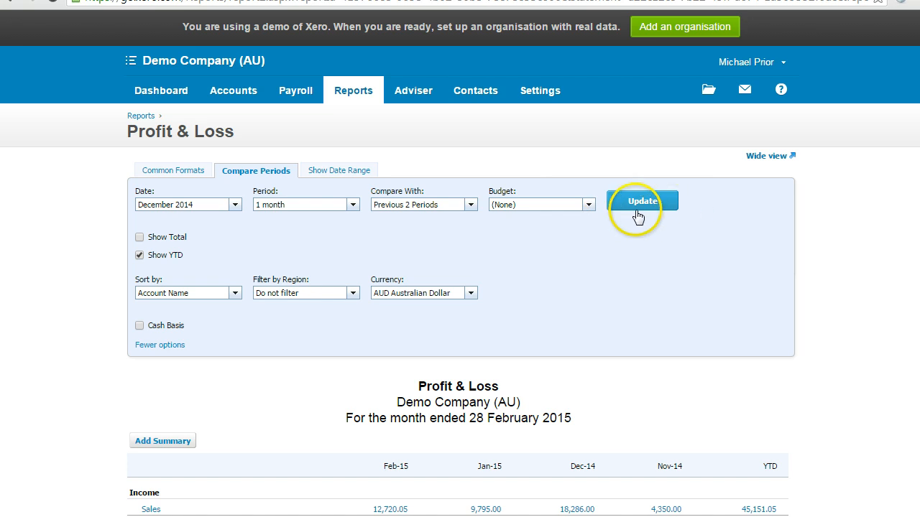
Step: Update the report and locate Wages and Salaries of 13,400 for the quarter
{"action": "left_click", "coordinate": [641, 201]}
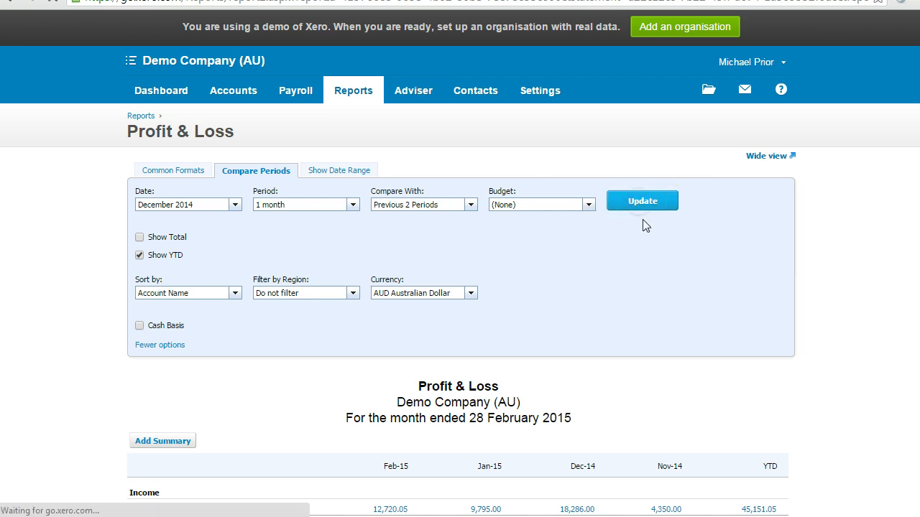
{"action": "left_click", "coordinate": [641, 201]}
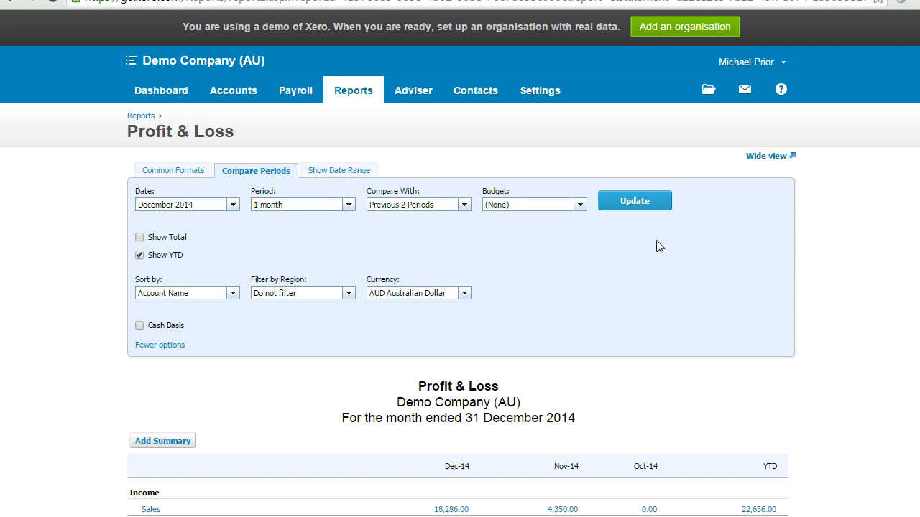
{"action": "scroll", "scroll_direction": "down", "scroll_amount": 3}
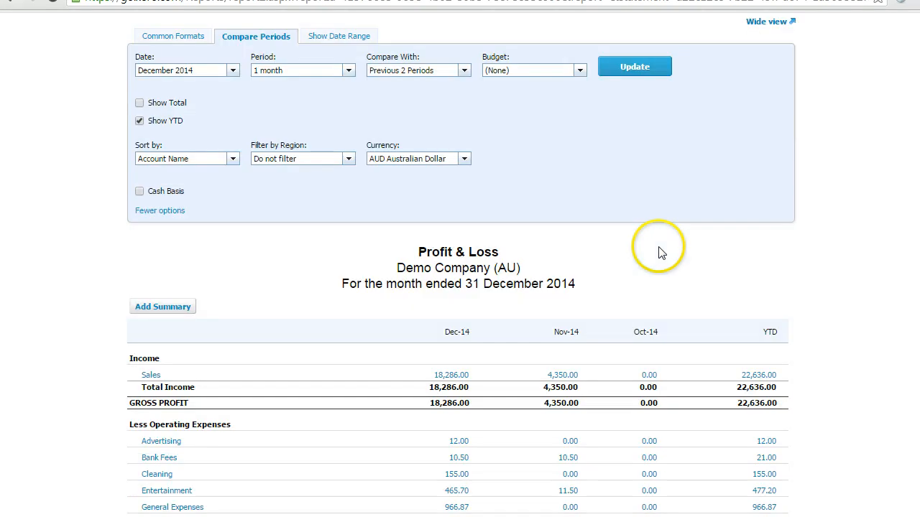
{"action": "scroll", "scroll_direction": "down", "scroll_amount": 3}
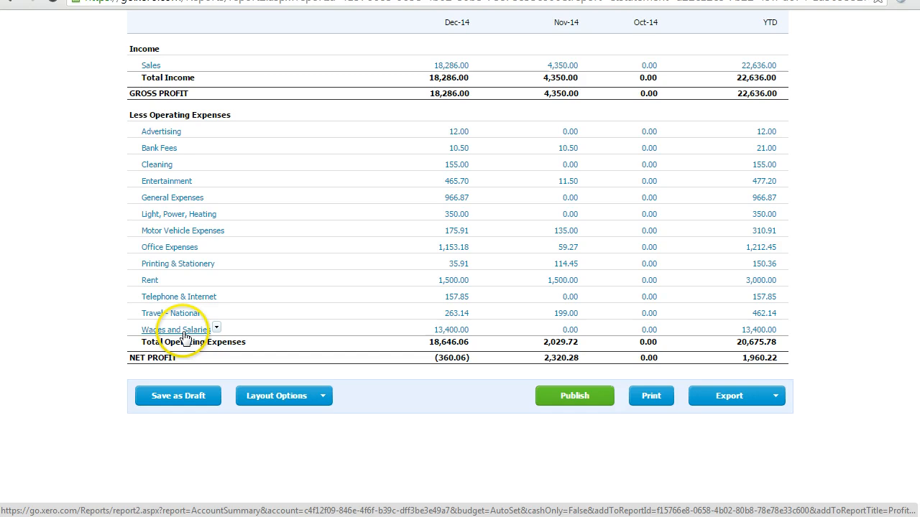
{"action": "mouse_move", "coordinate": [453, 329]}
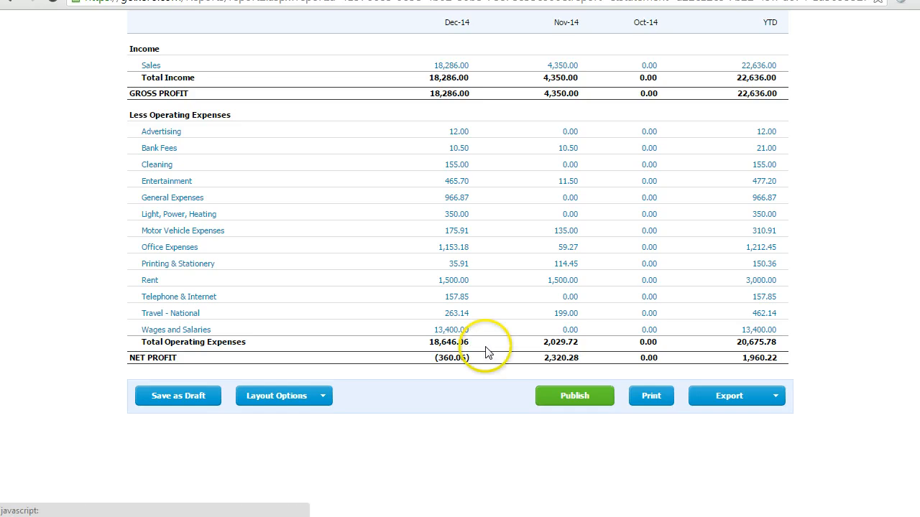
Step: Switch from the GST worksheet to the Business Activity Statement and reach the PAYG section
{"action": "scroll", "scroll_direction": "up", "scroll_amount": 3}
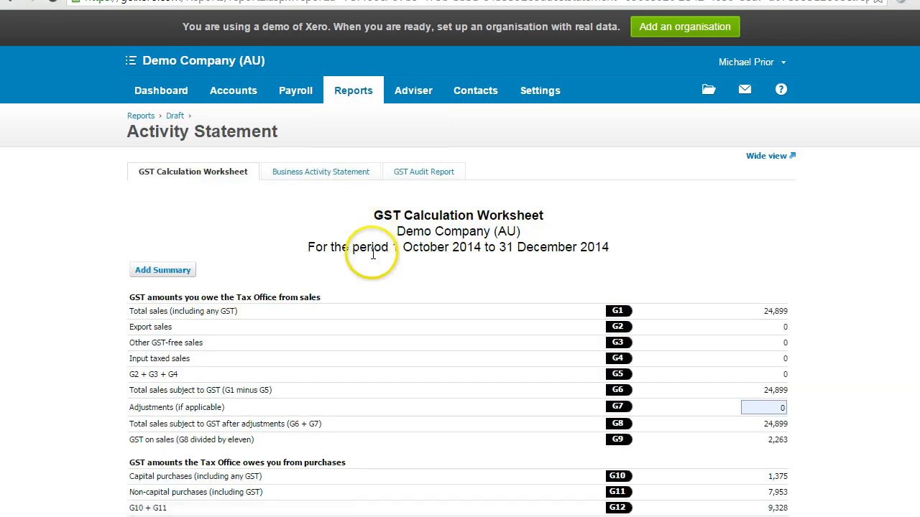
{"action": "scroll", "scroll_direction": "down", "scroll_amount": 3}
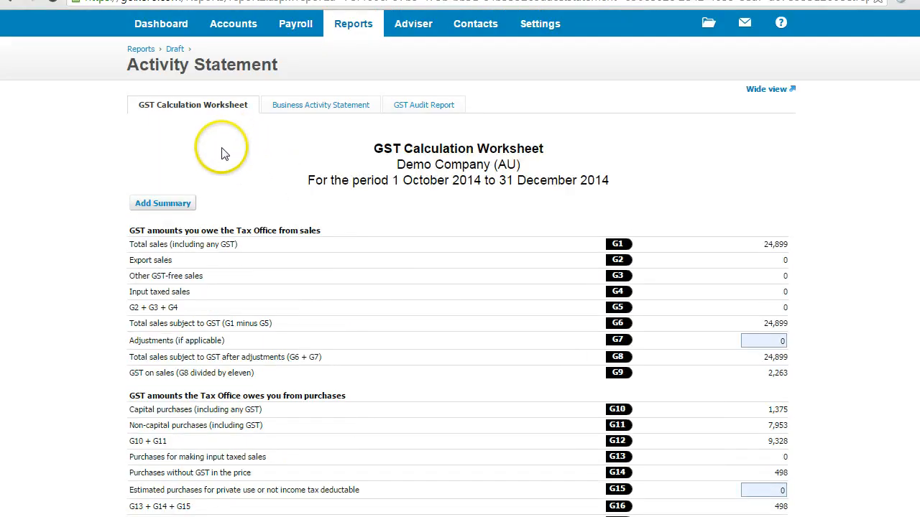
{"action": "mouse_move", "coordinate": [595, 171]}
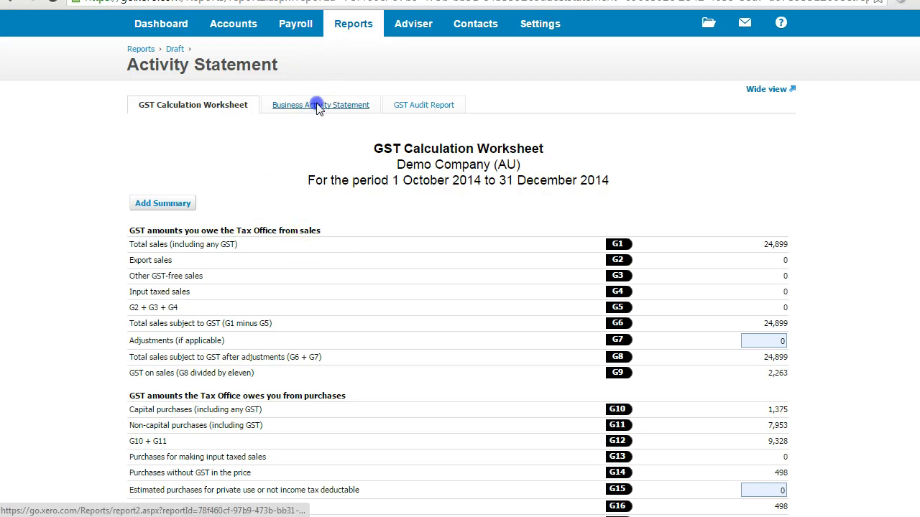
{"action": "left_click", "coordinate": [319, 105]}
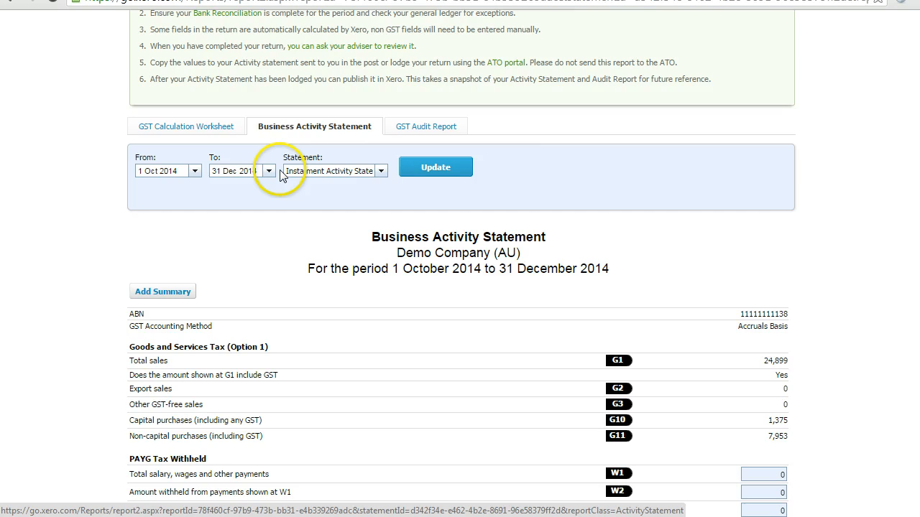
{"action": "scroll", "scroll_direction": "down", "scroll_amount": 3}
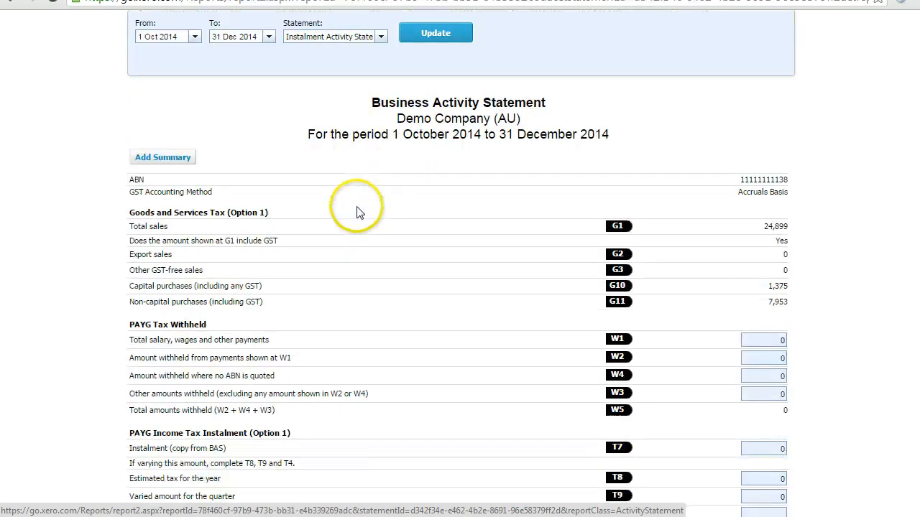
{"action": "mouse_move", "coordinate": [754, 223]}
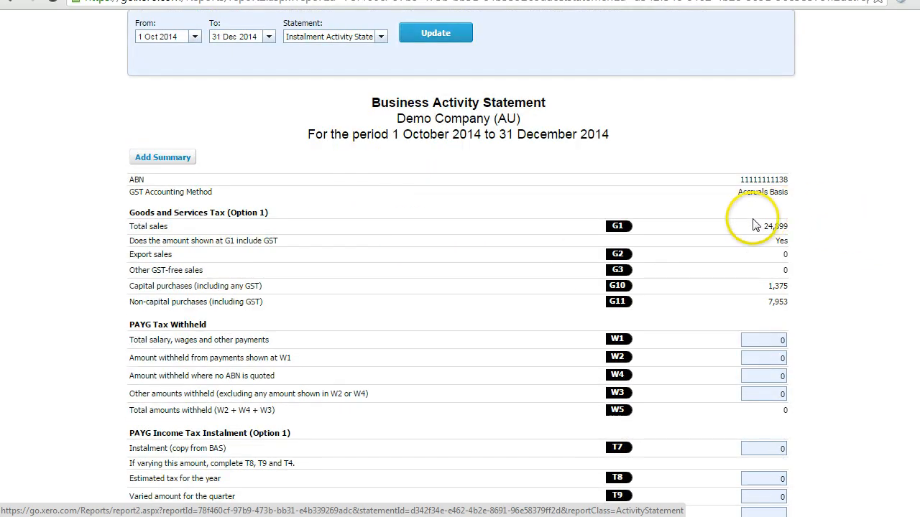
{"action": "mouse_move", "coordinate": [776, 288]}
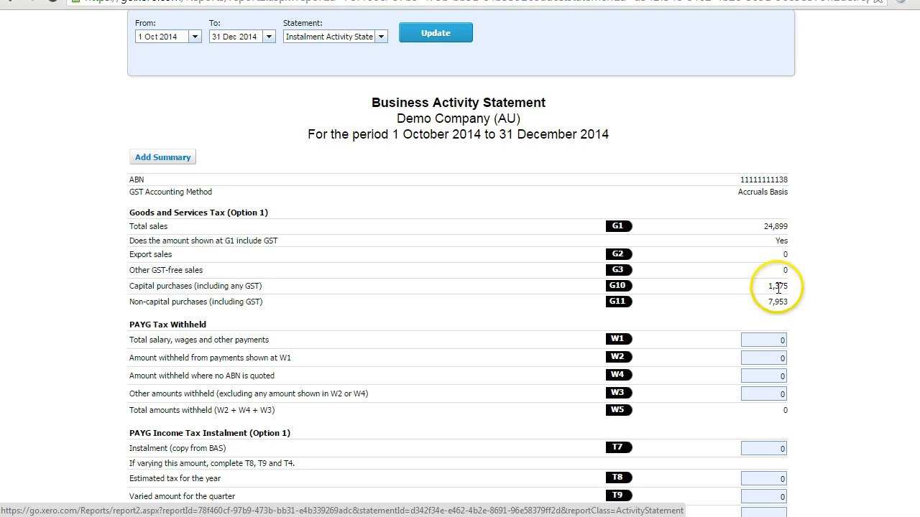
{"action": "mouse_move", "coordinate": [730, 290]}
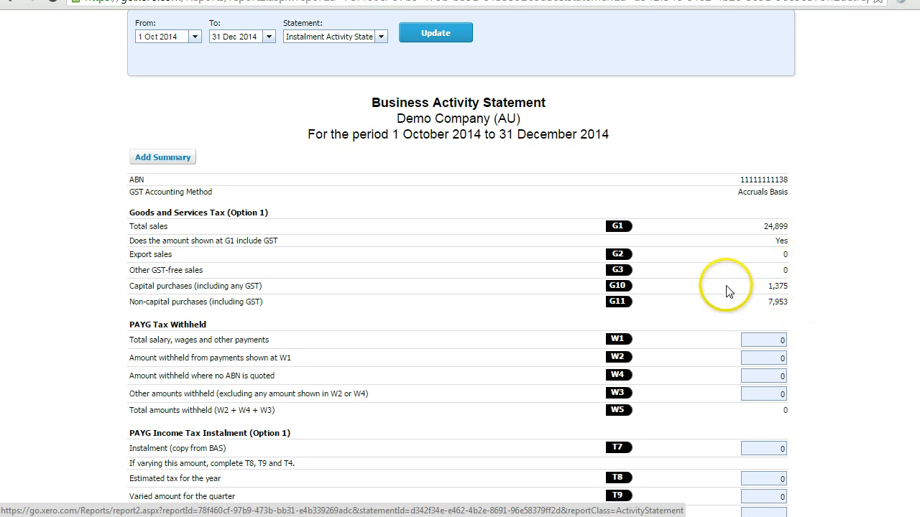
{"action": "scroll", "scroll_direction": "down", "scroll_amount": 3}
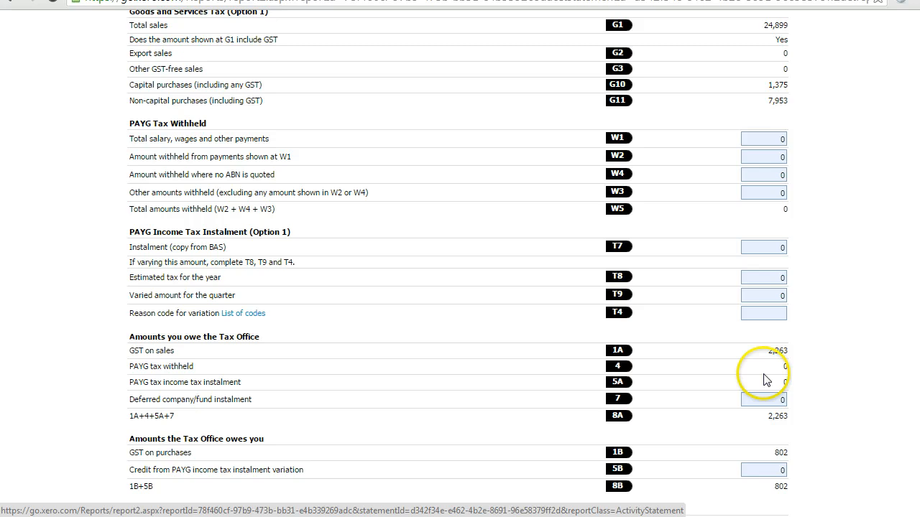
{"action": "mouse_move", "coordinate": [778, 368]}
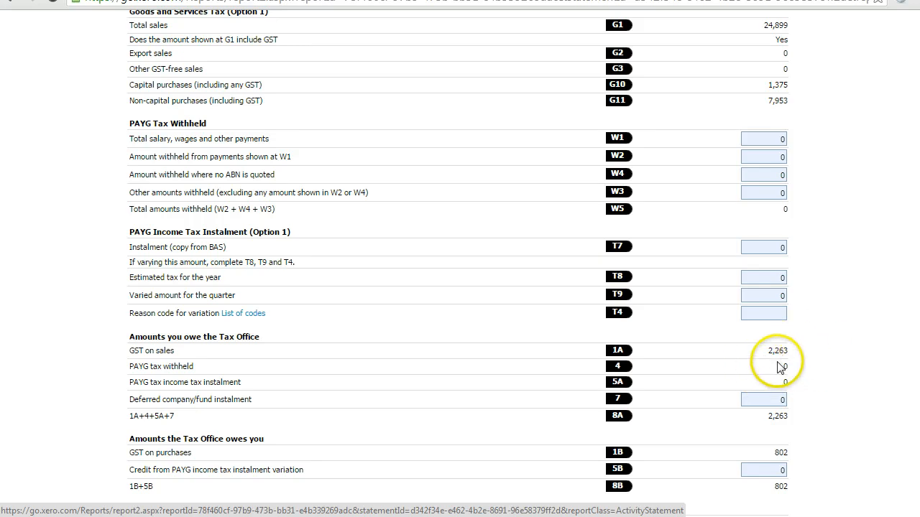
{"action": "mouse_move", "coordinate": [753, 461]}
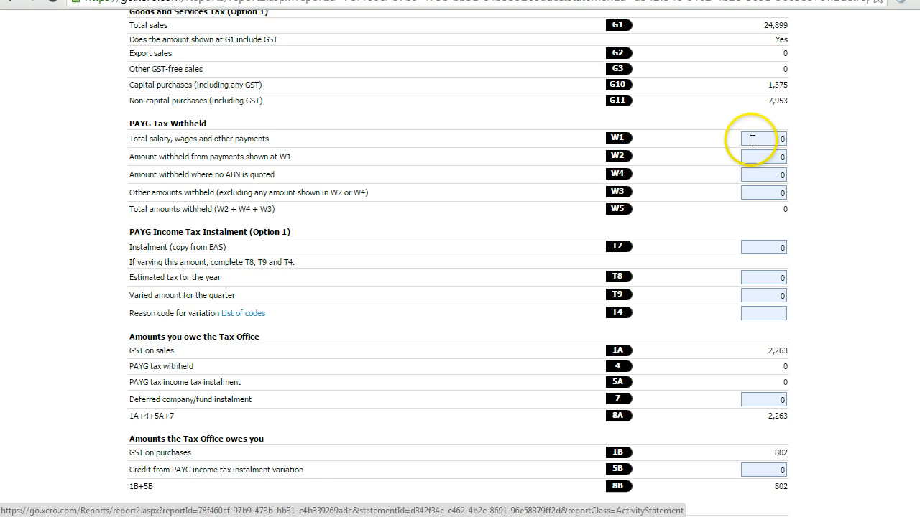
Step: Enter 13400 at W1 and 3014 at W2 so tax withheld totals 3,014 and the BAS recalculates
{"action": "type", "text": "1"}
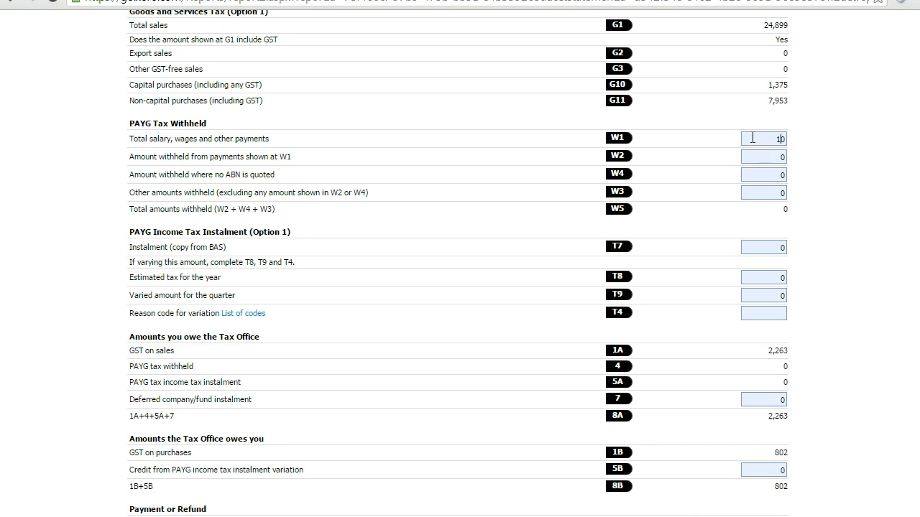
{"action": "type", "text": "34000"}
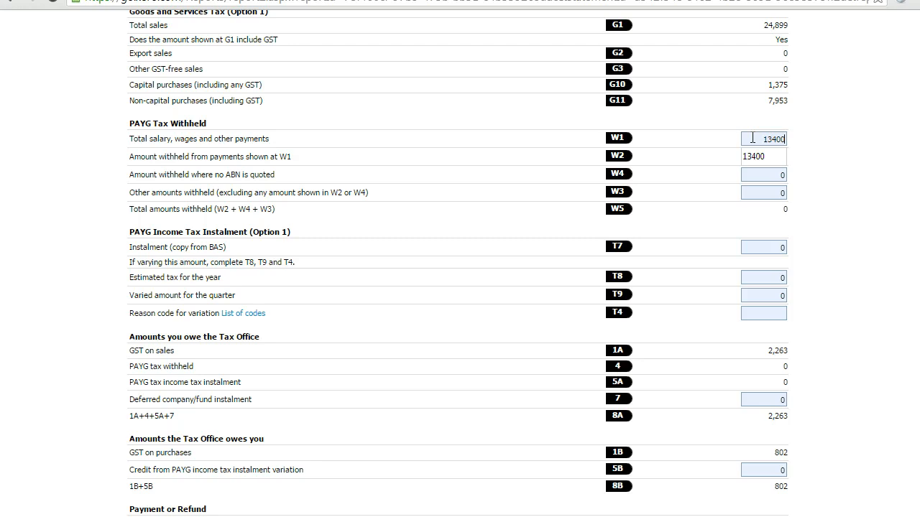
{"action": "mouse_move", "coordinate": [344, 160]}
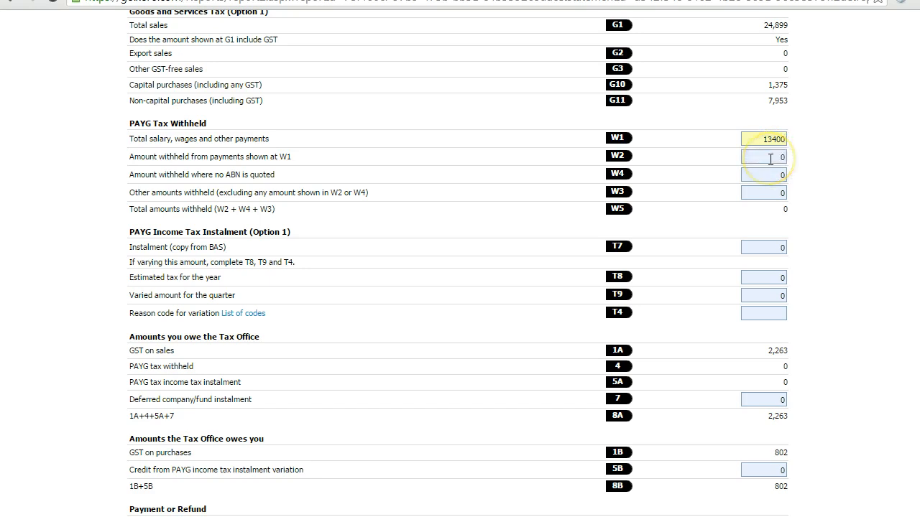
{"action": "type", "text": "300"}
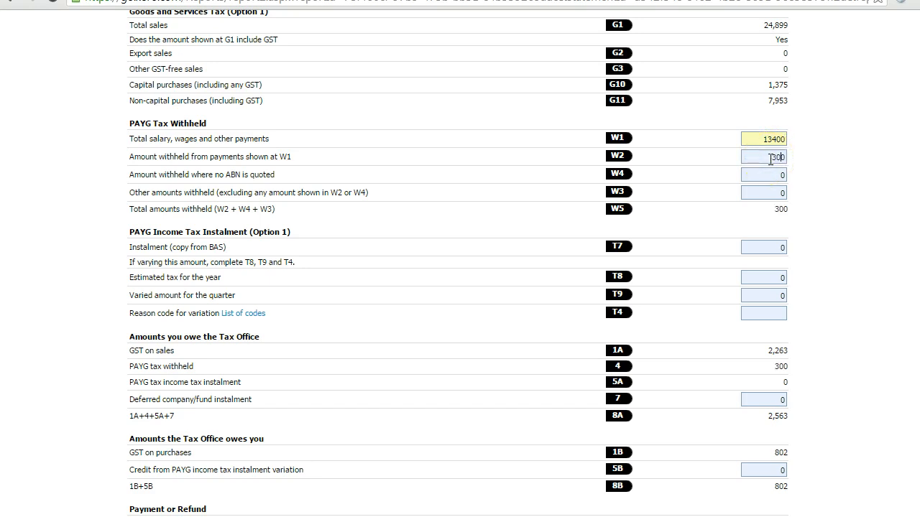
{"action": "type", "text": "30140"}
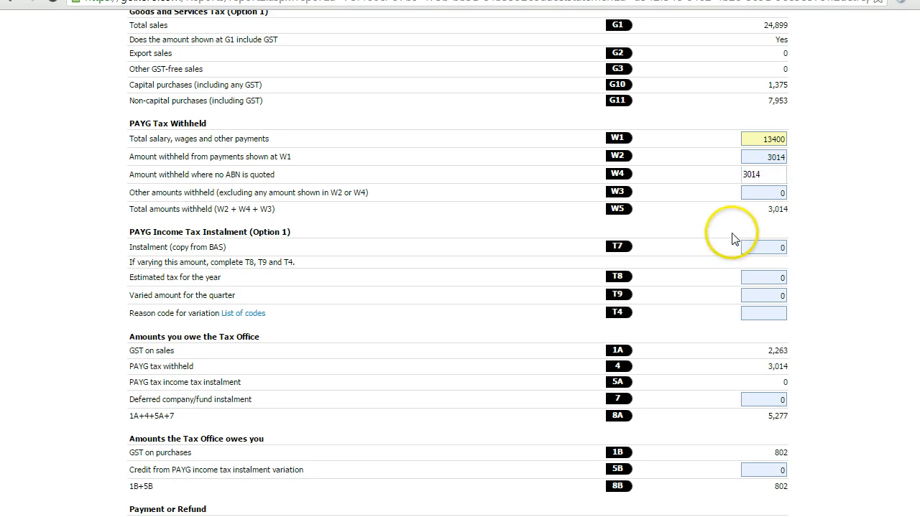
{"action": "left_click", "coordinate": [763, 173]}
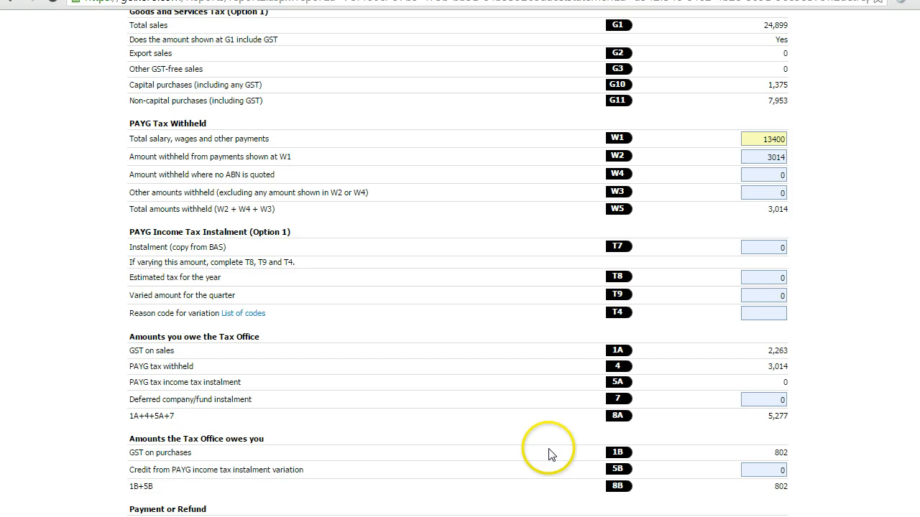
{"action": "scroll", "scroll_direction": "down", "scroll_amount": 3}
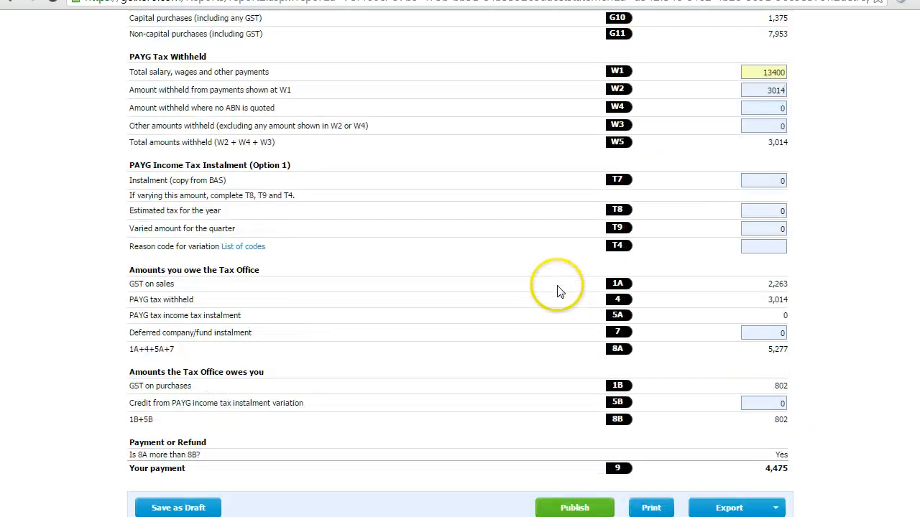
{"action": "scroll", "scroll_direction": "down", "scroll_amount": 3}
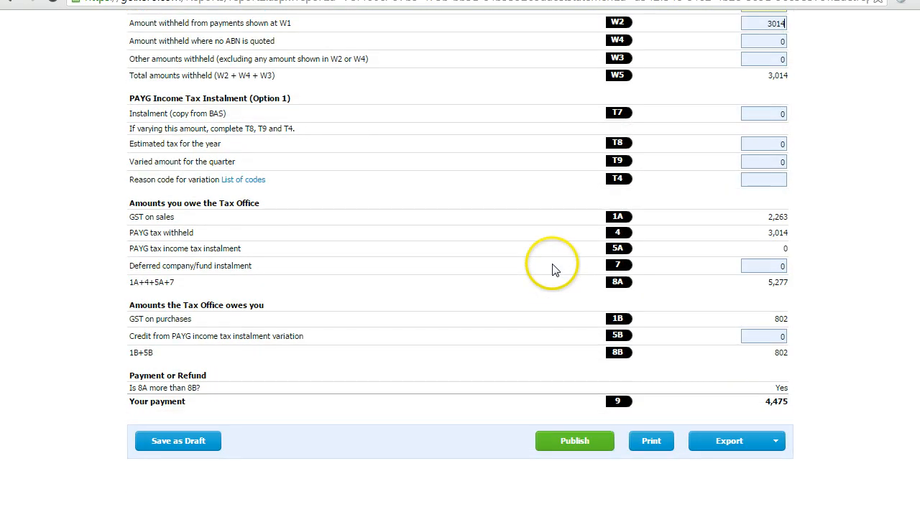
{"action": "mouse_move", "coordinate": [582, 311]}
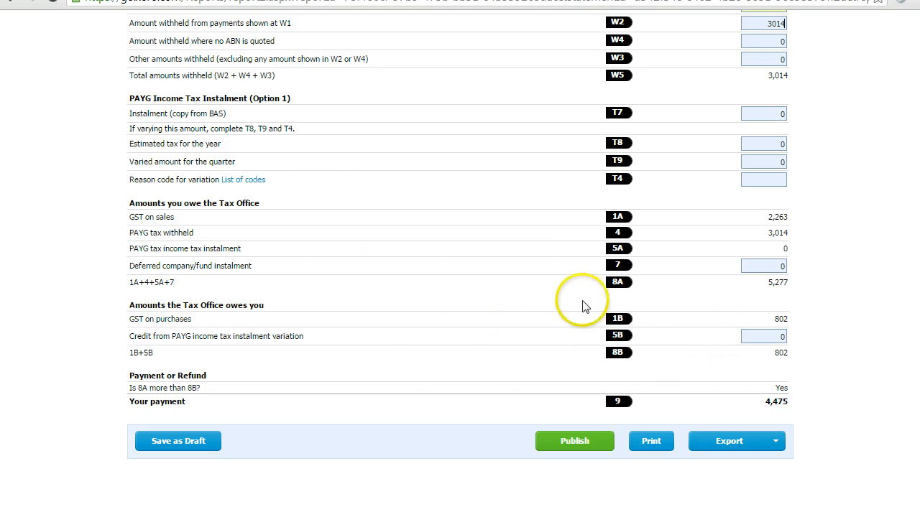
{"action": "mouse_move", "coordinate": [602, 270]}
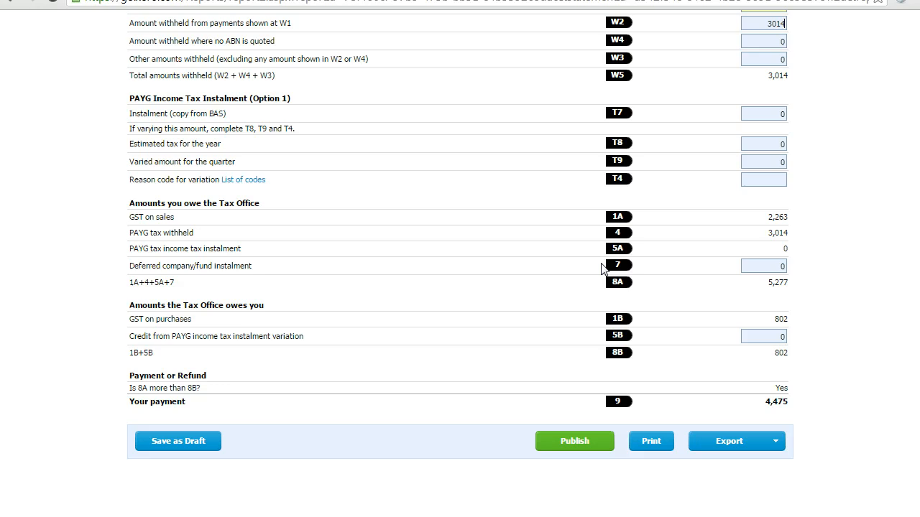